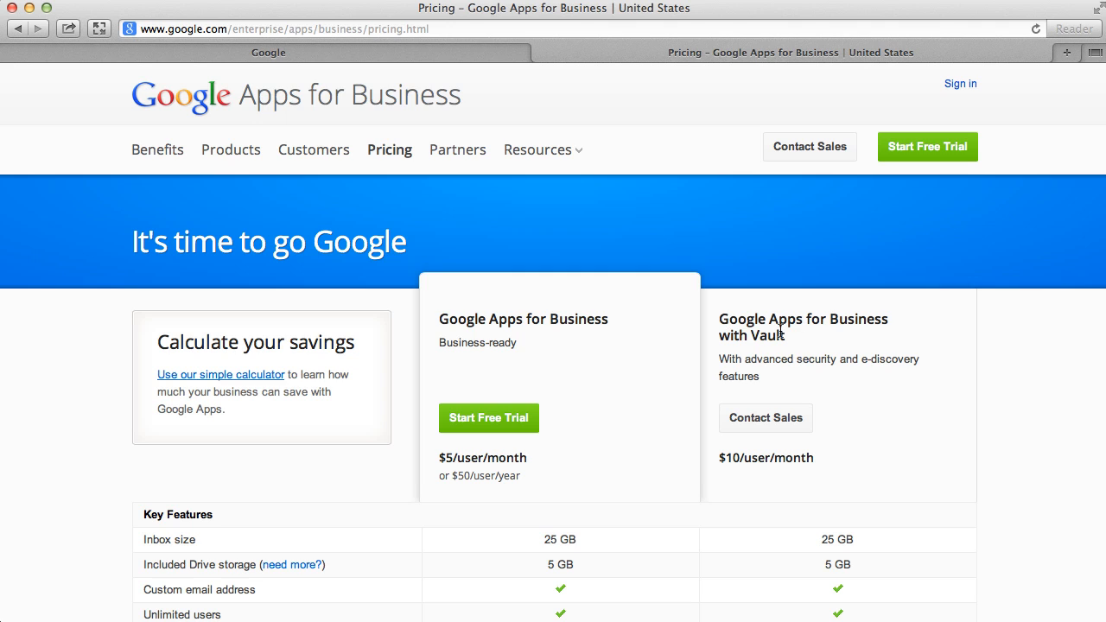
pyautogui.moveTo(585, 342)
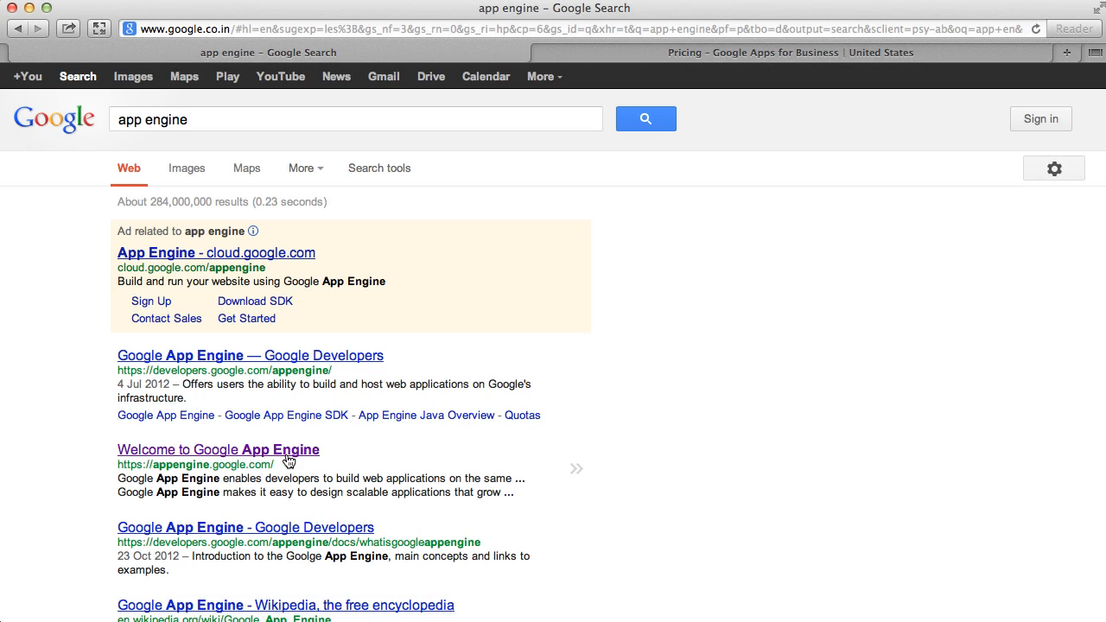
# Go to the Google App Engine site from the search result and sign in with the saved Google account.
pyautogui.click(218, 449)
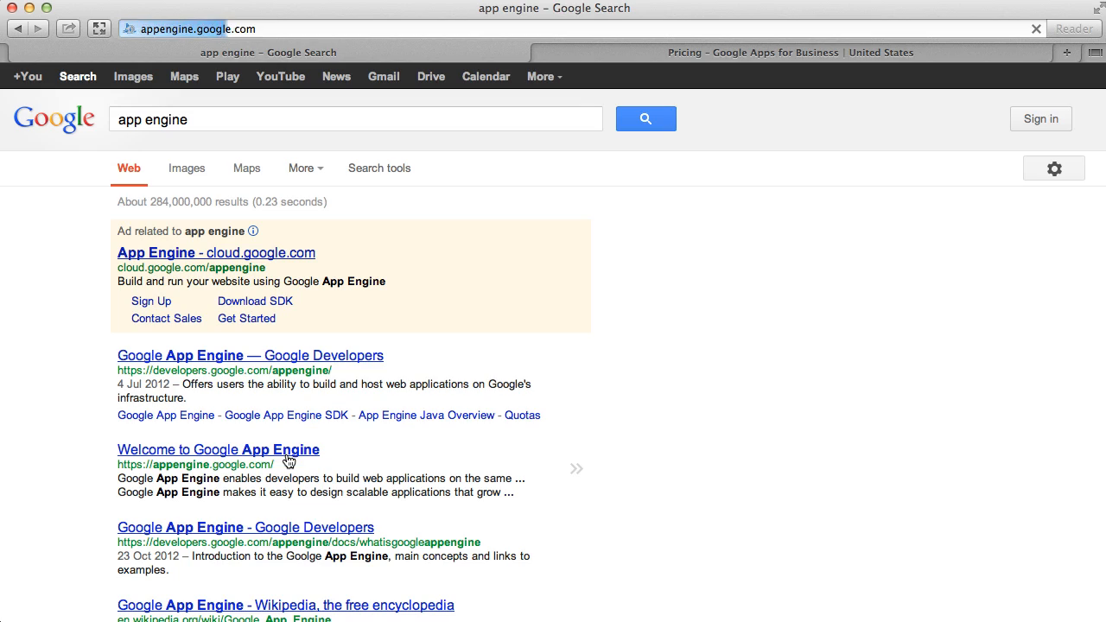
pyautogui.click(217, 449)
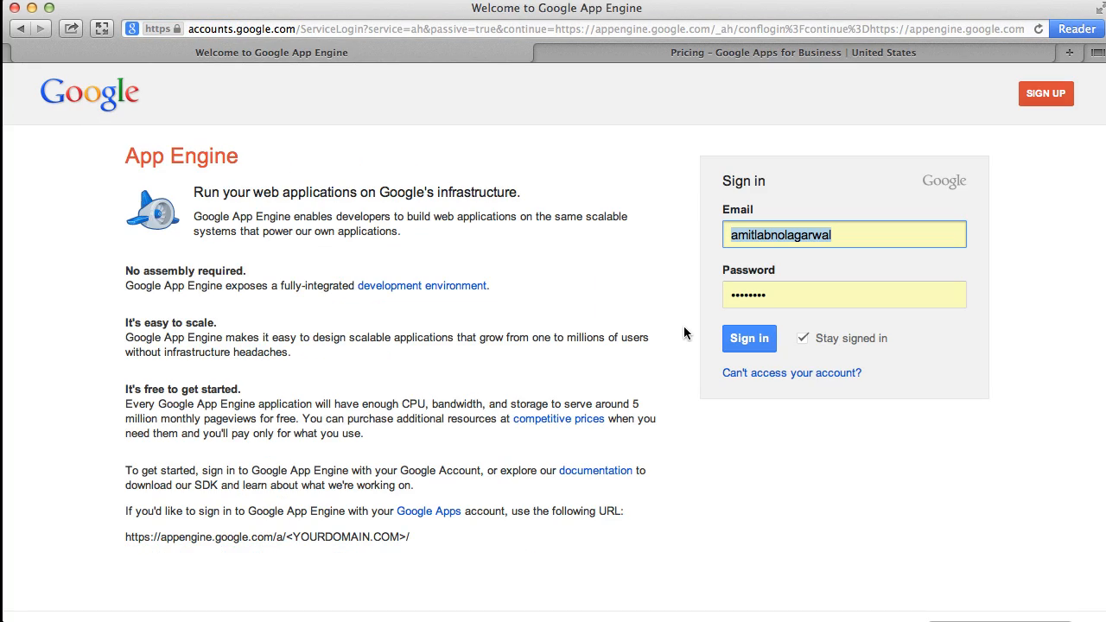
pyautogui.click(749, 337)
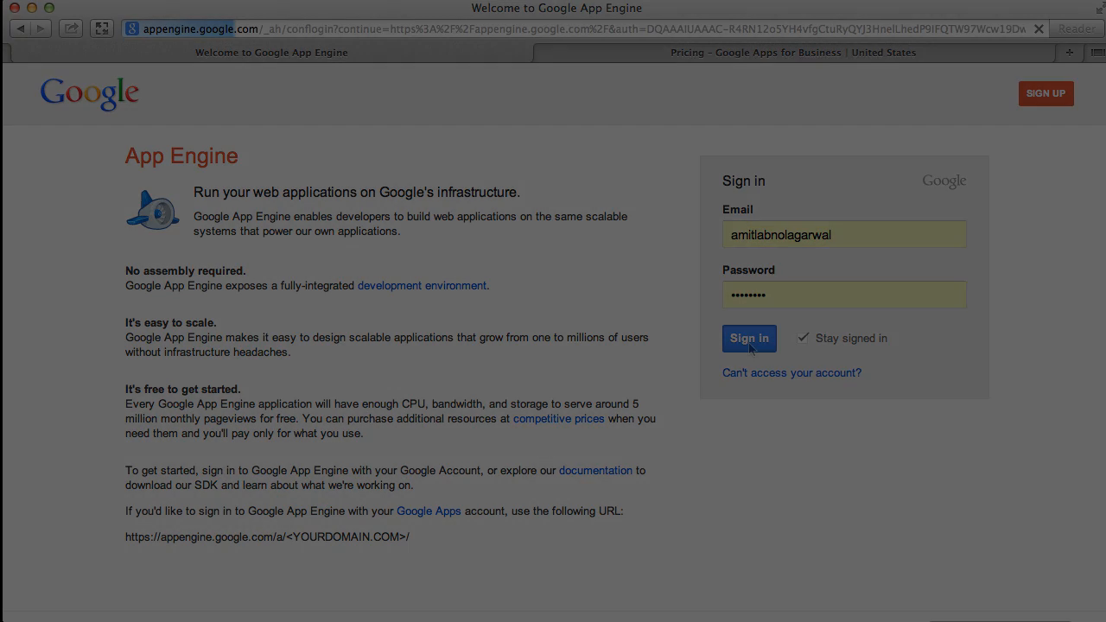
pyautogui.click(748, 337)
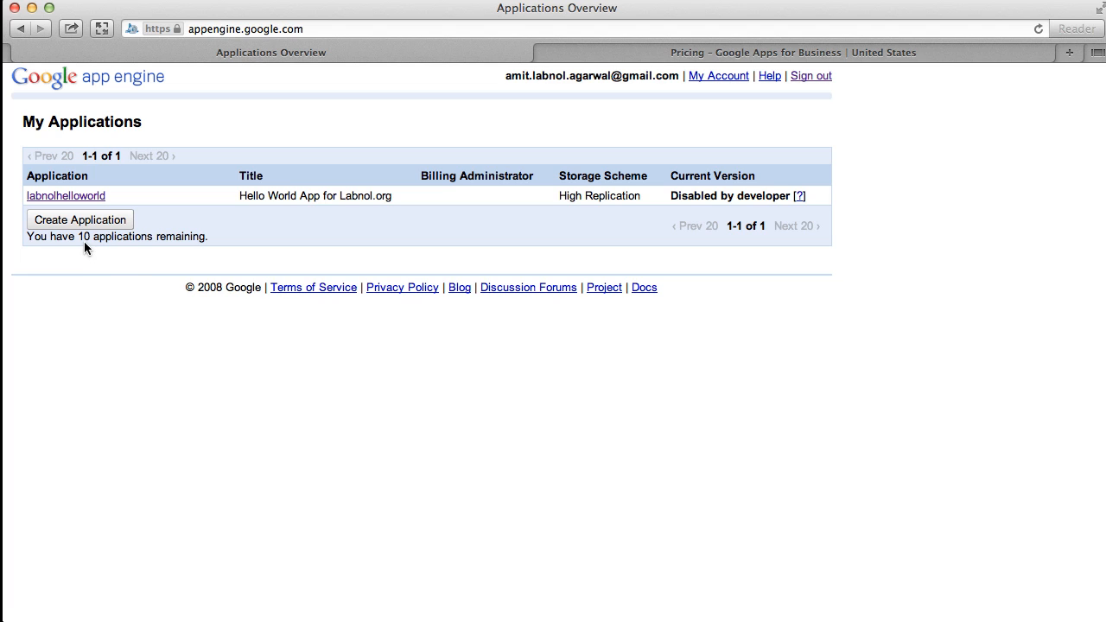
# Register a new application with identifier labnoldummyapp and title Dummy App for Google App.
pyautogui.click(79, 218)
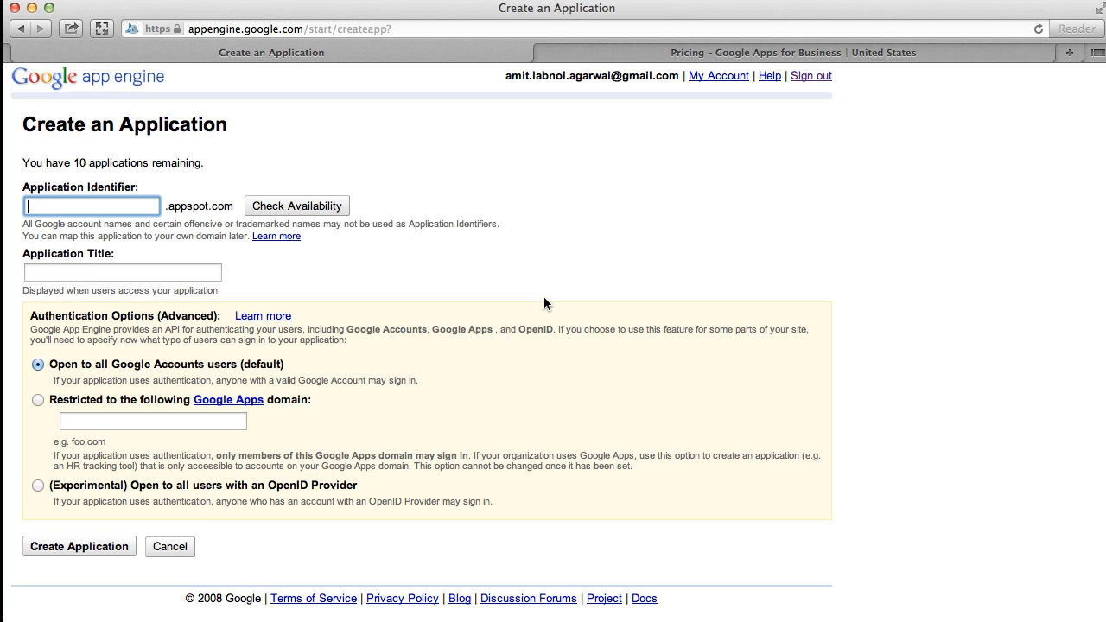
pyautogui.write('labnol')
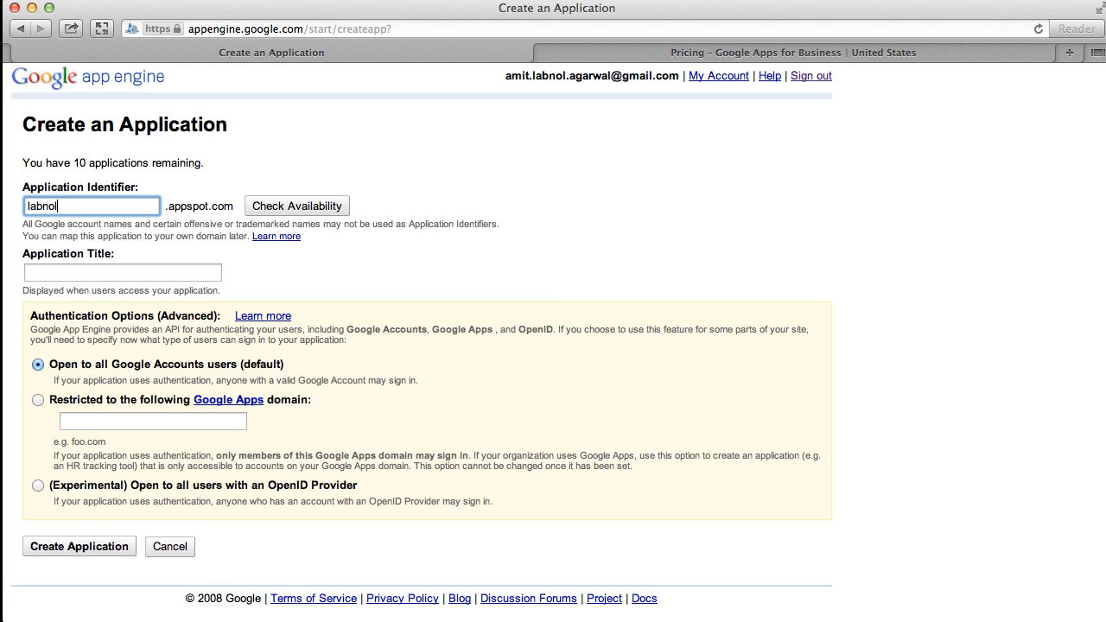
pyautogui.write('dummyap')
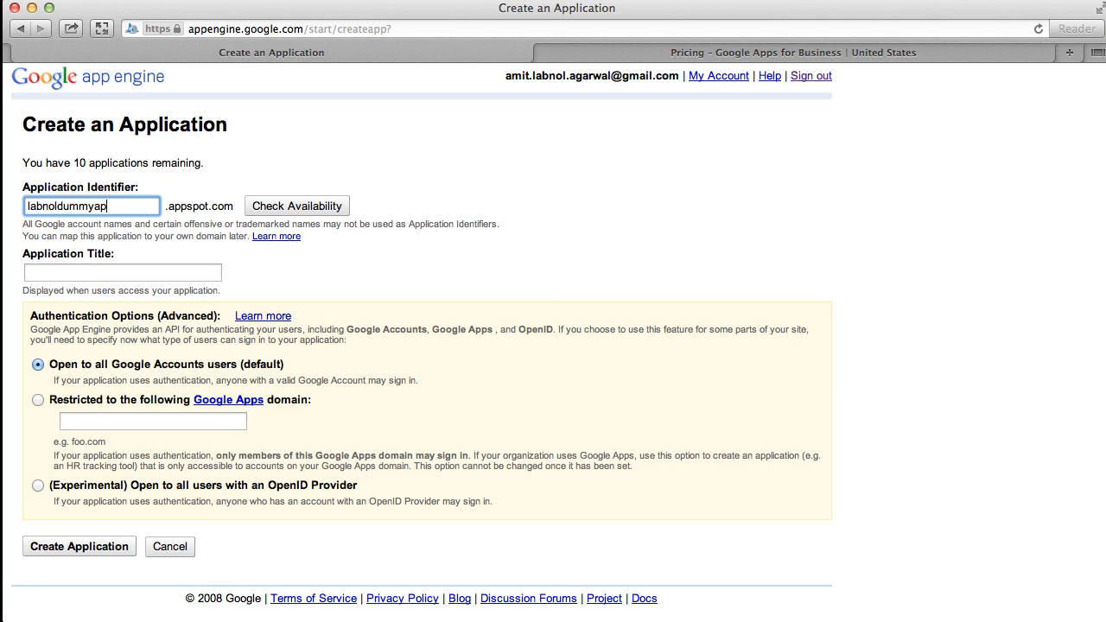
pyautogui.write('Dummy App for Google App')
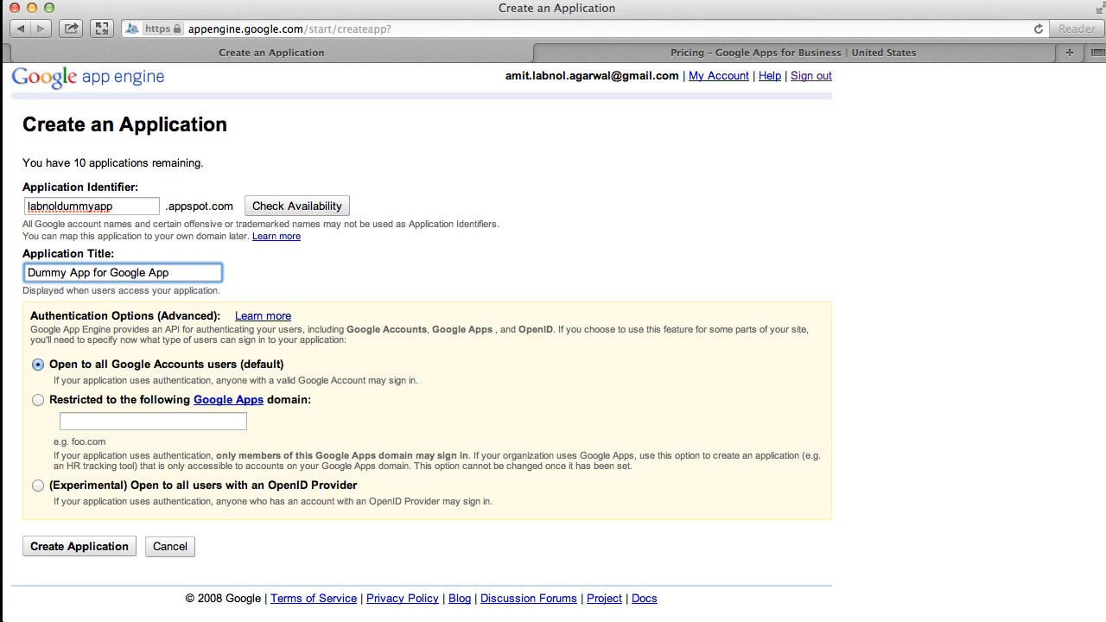
pyautogui.moveTo(79, 546)
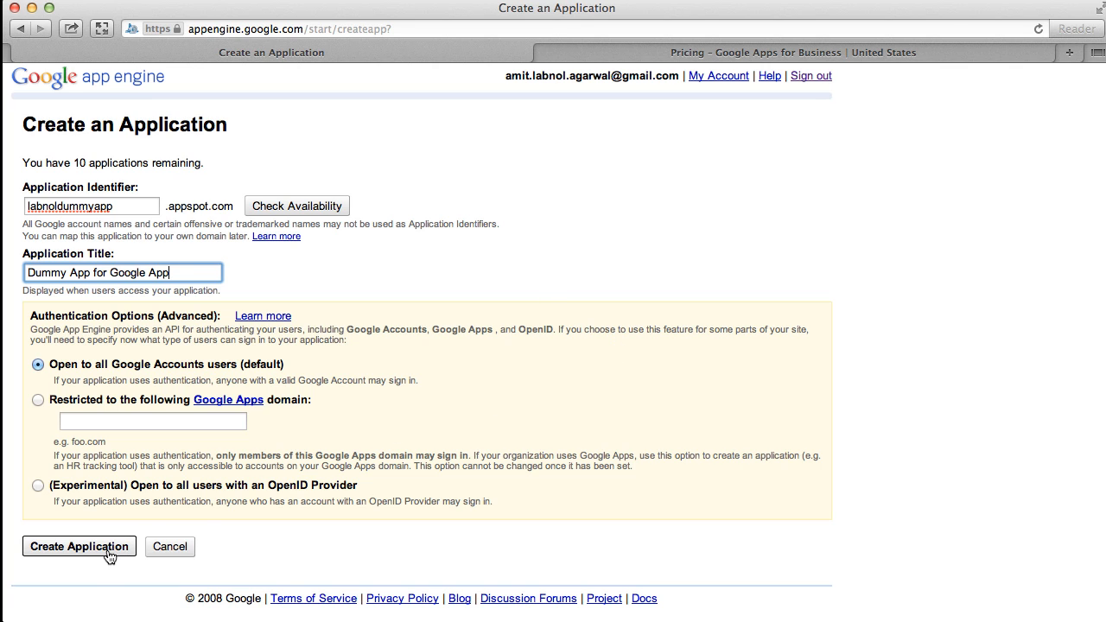
pyautogui.click(80, 546)
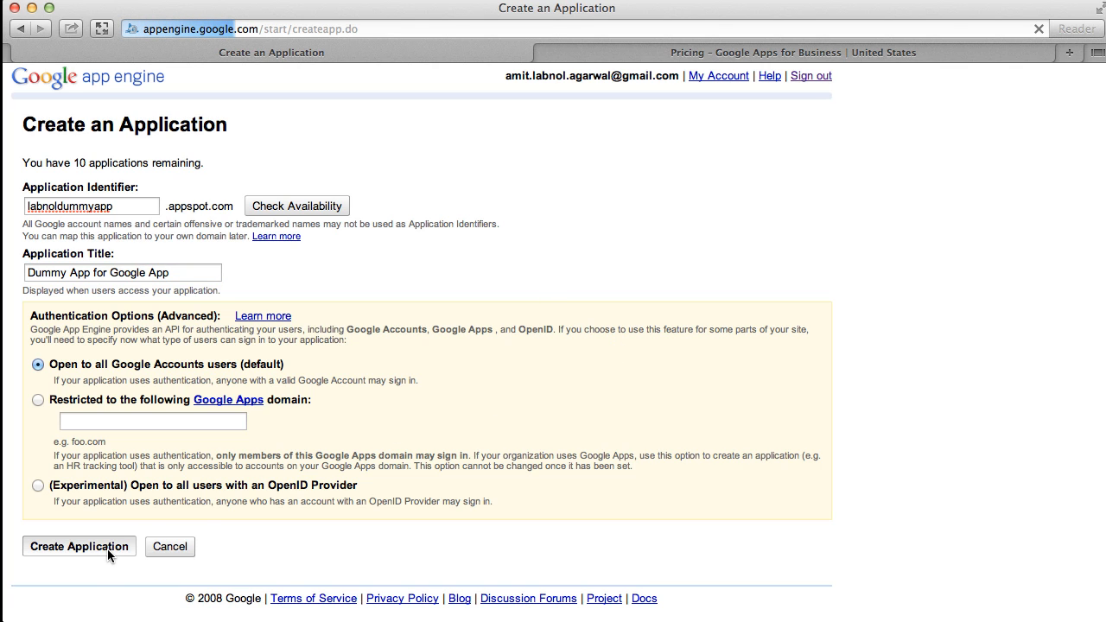
pyautogui.click(80, 546)
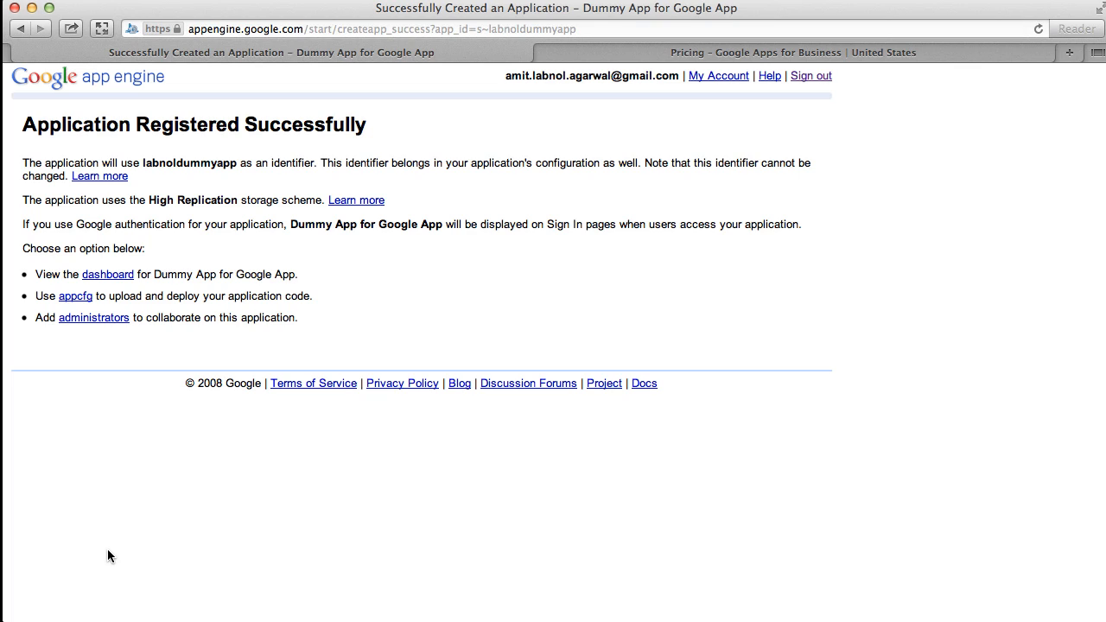
pyautogui.moveTo(135, 533)
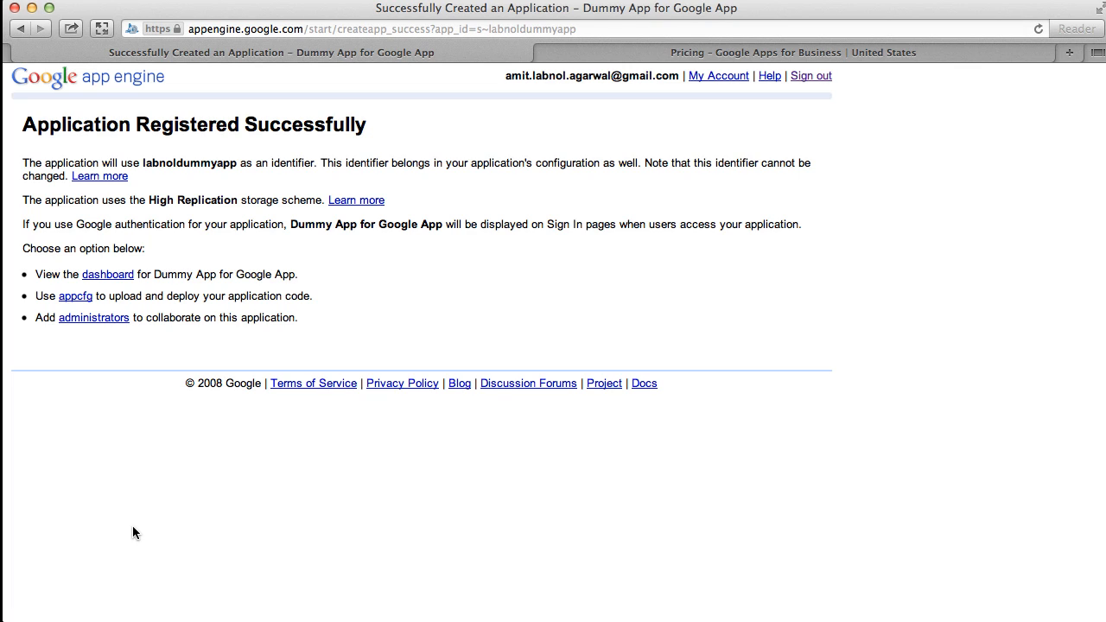
pyautogui.moveTo(122, 292)
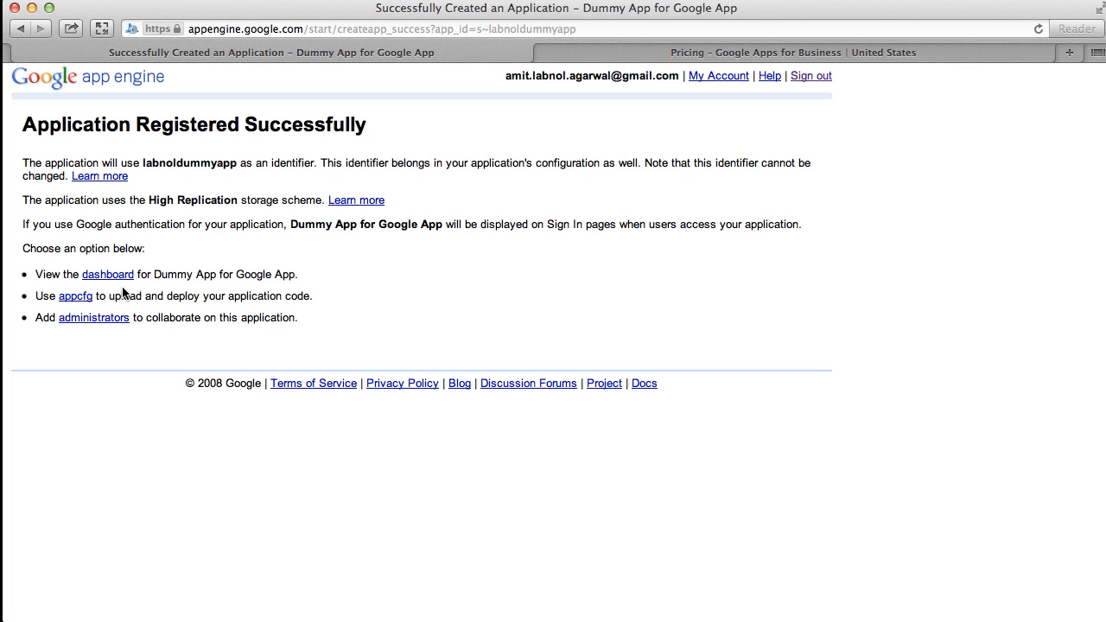
# Go from the registration success page to the labnoldummyapp dashboard and its settings.
pyautogui.click(107, 273)
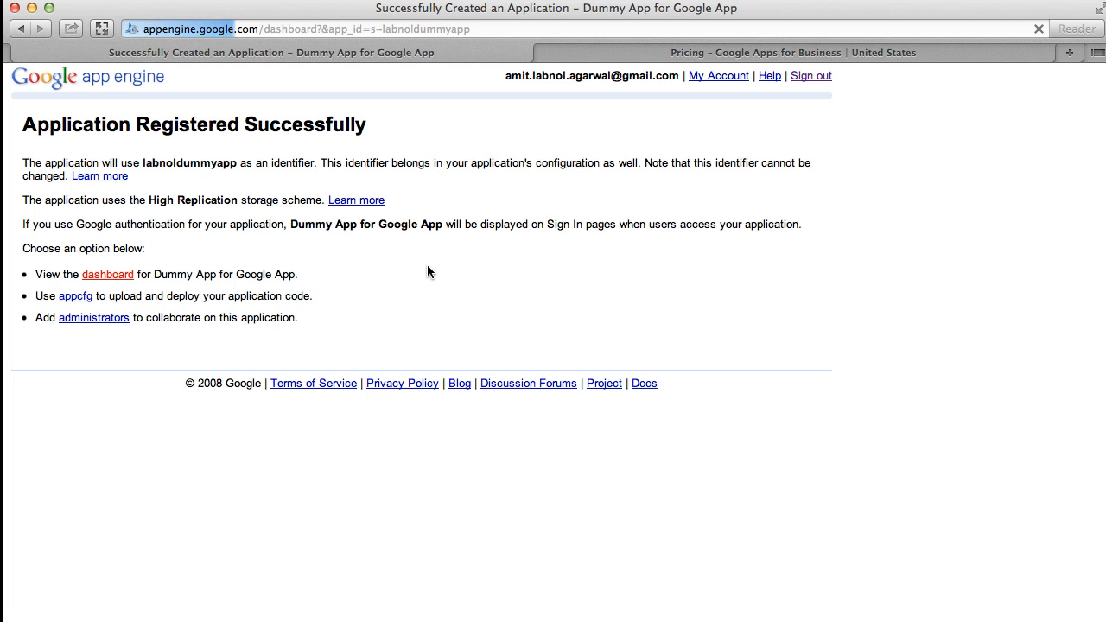
pyautogui.click(107, 273)
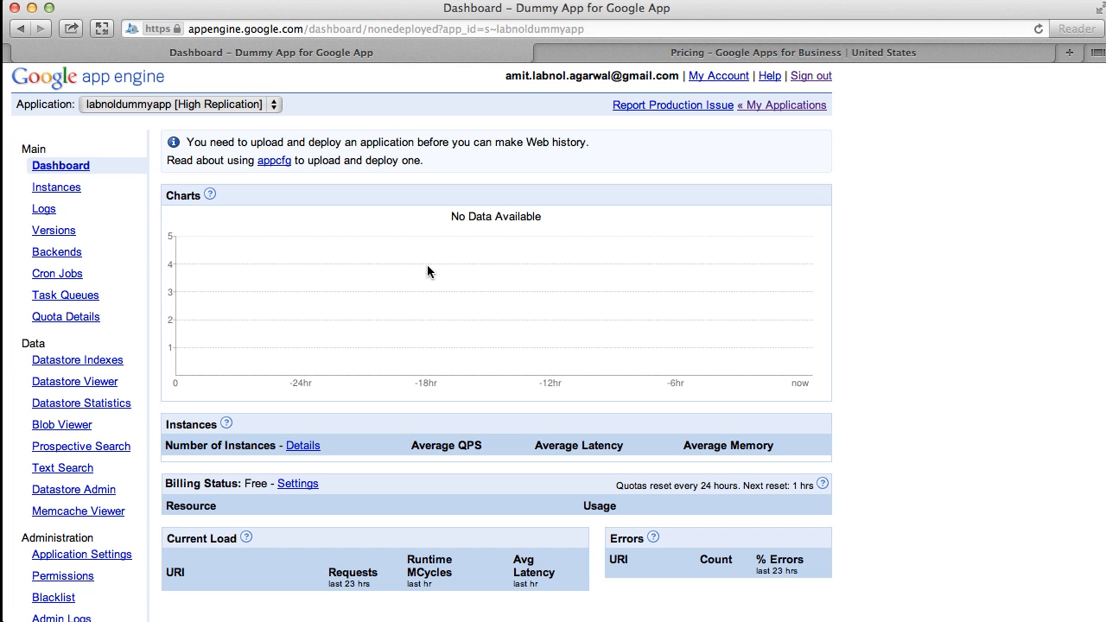
pyautogui.moveTo(941, 266)
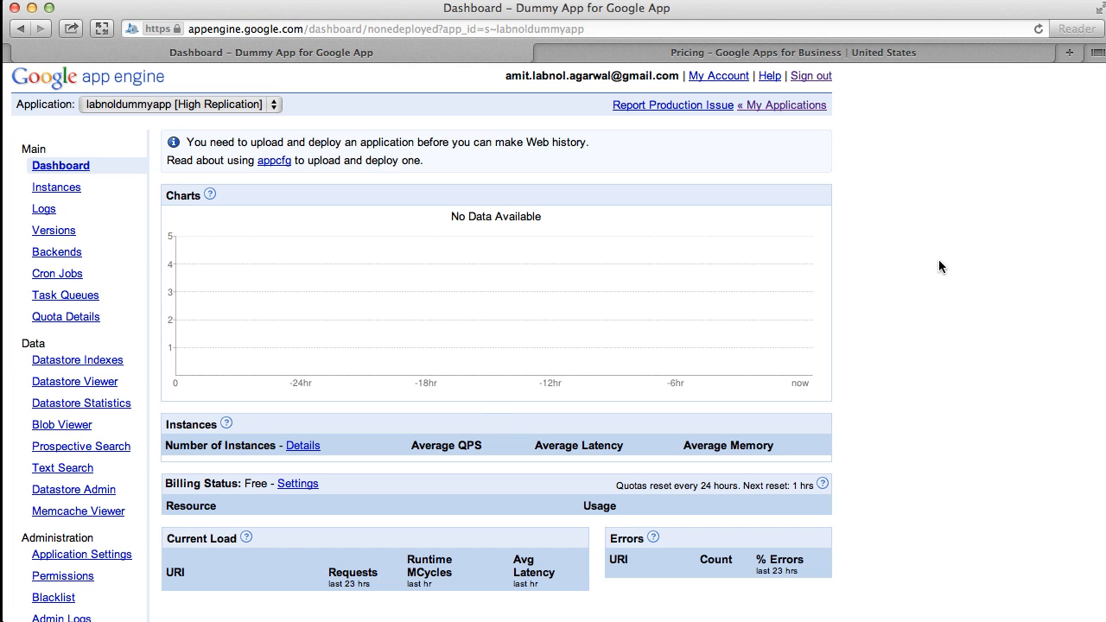
pyautogui.click(82, 401)
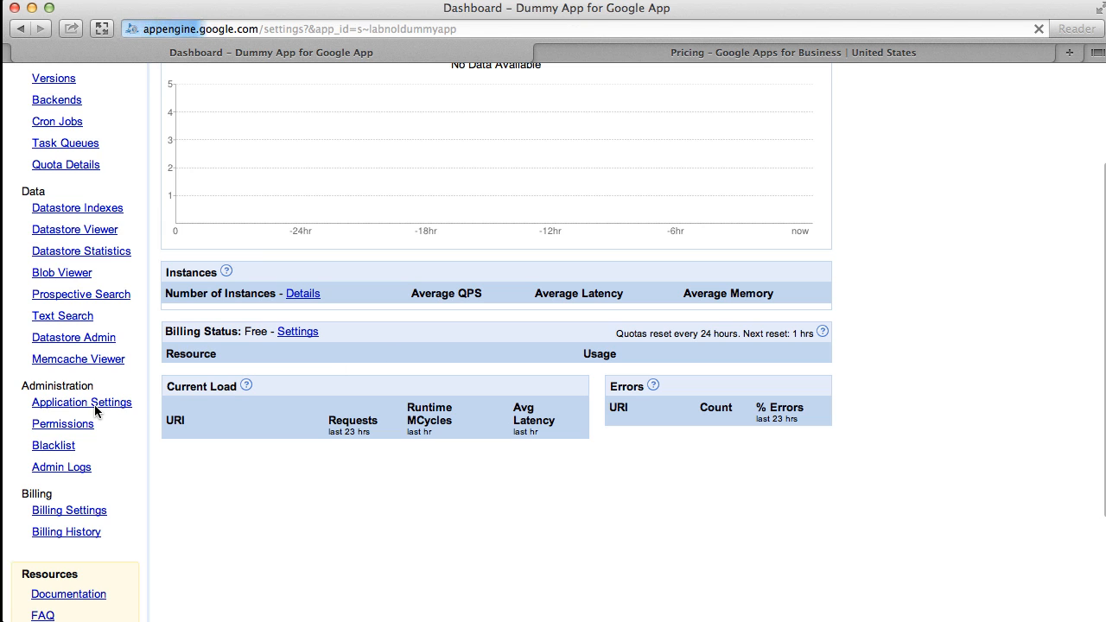
# From Application Settings, reach Domain Setup and start Add Domain for labnoldummyapp.
pyautogui.click(81, 401)
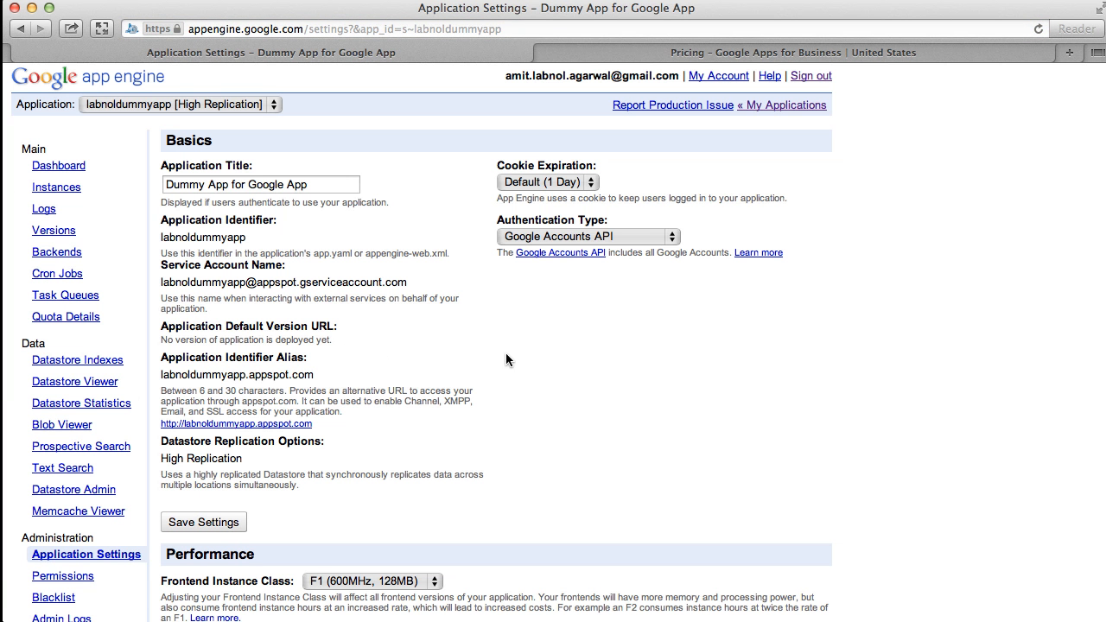
pyautogui.scroll(-3)
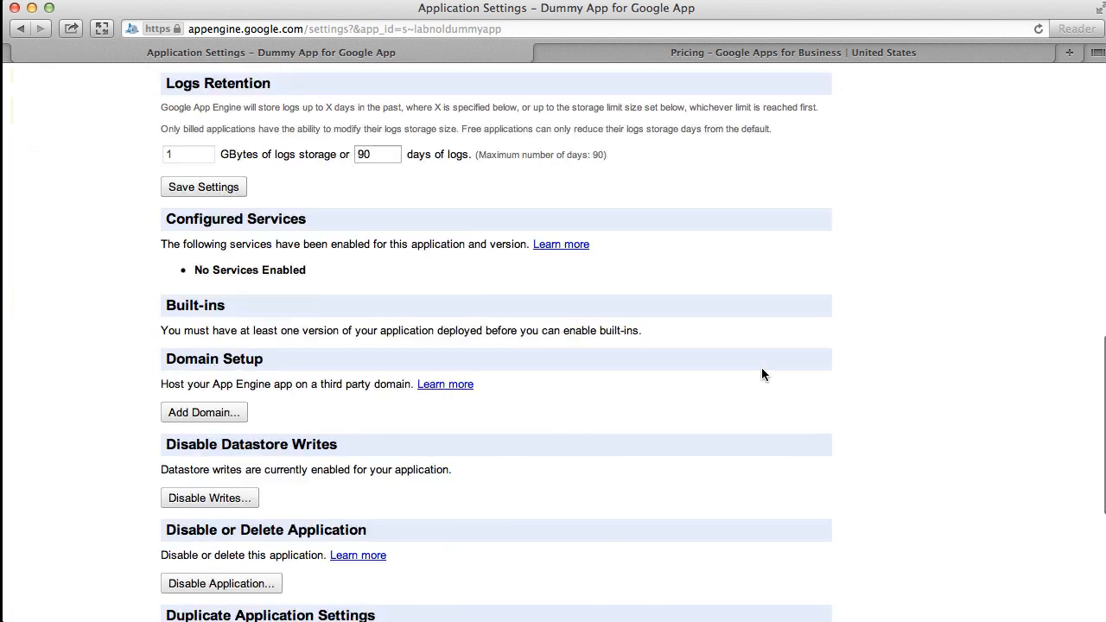
pyautogui.scroll(-3)
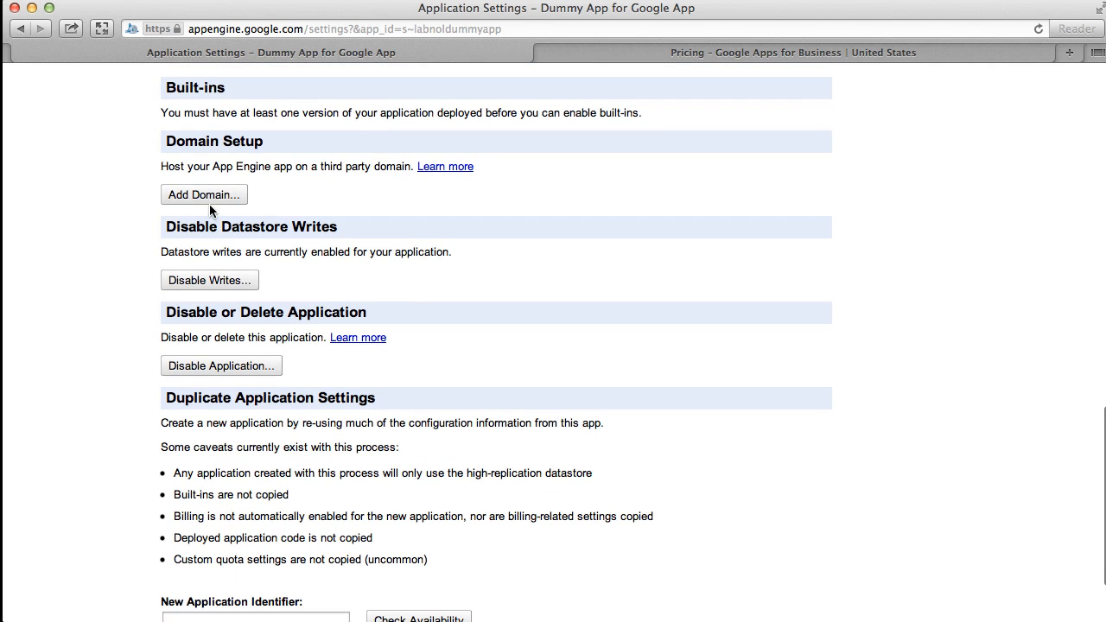
pyautogui.click(204, 194)
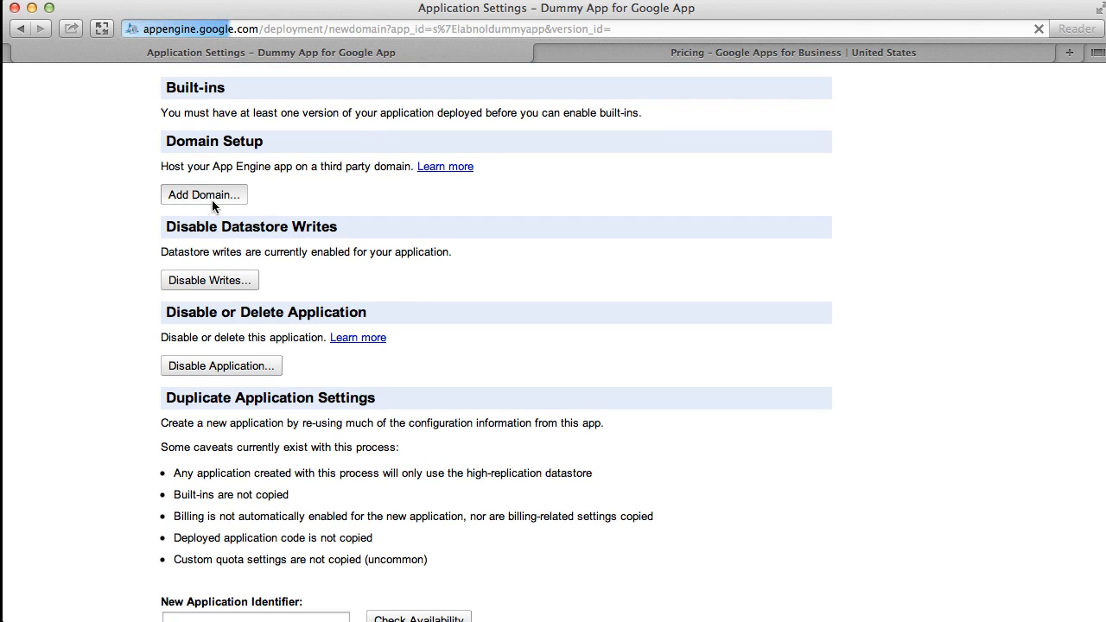
pyautogui.click(204, 193)
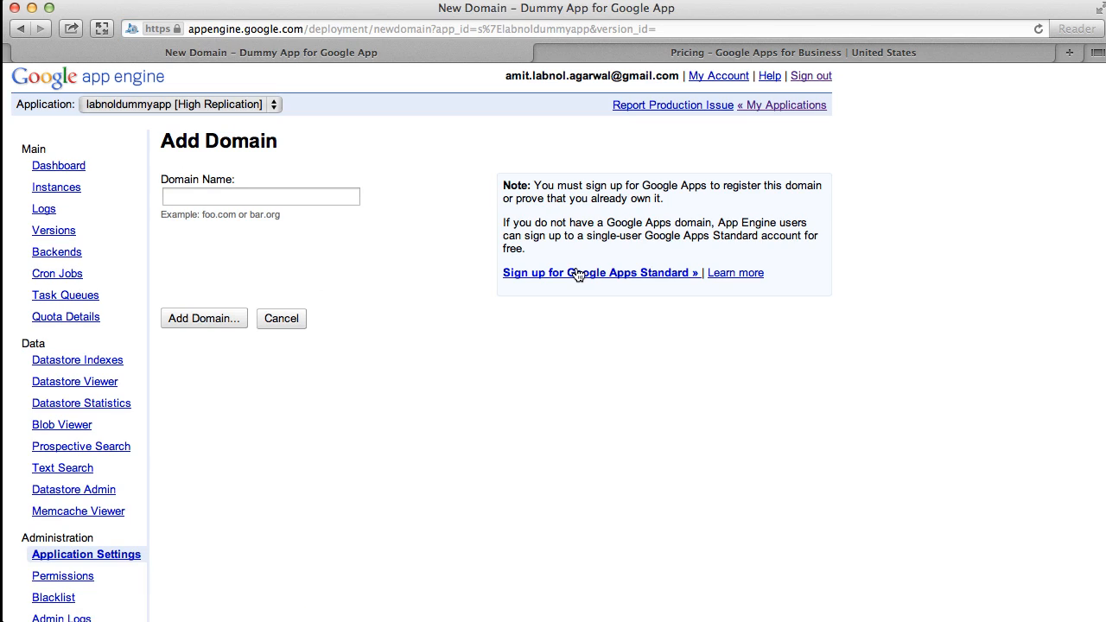
pyautogui.moveTo(501, 286)
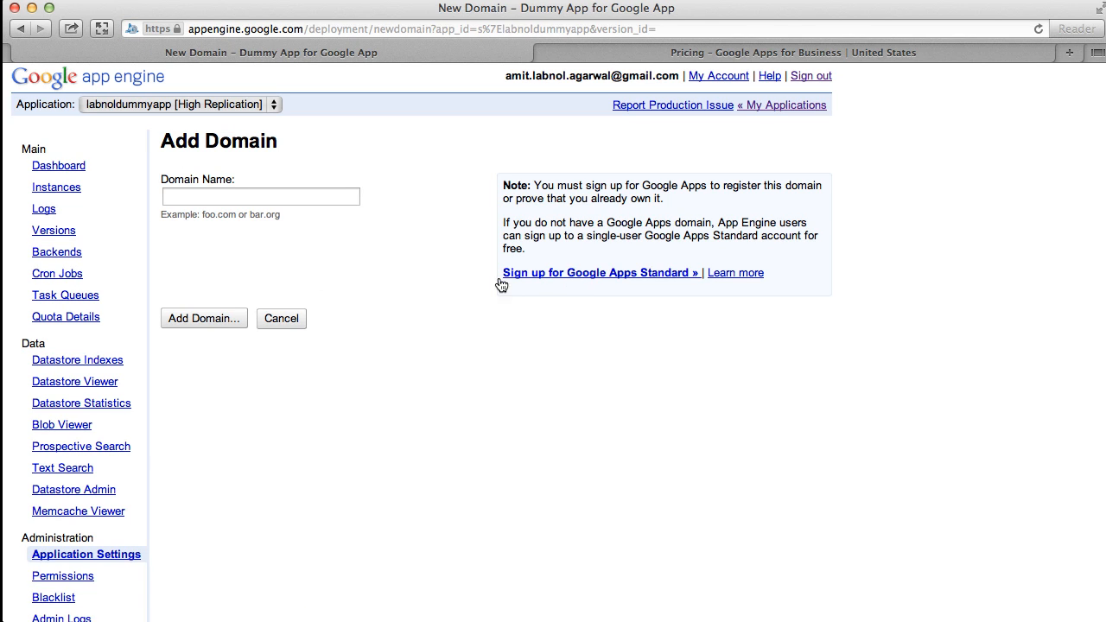
pyautogui.moveTo(550, 285)
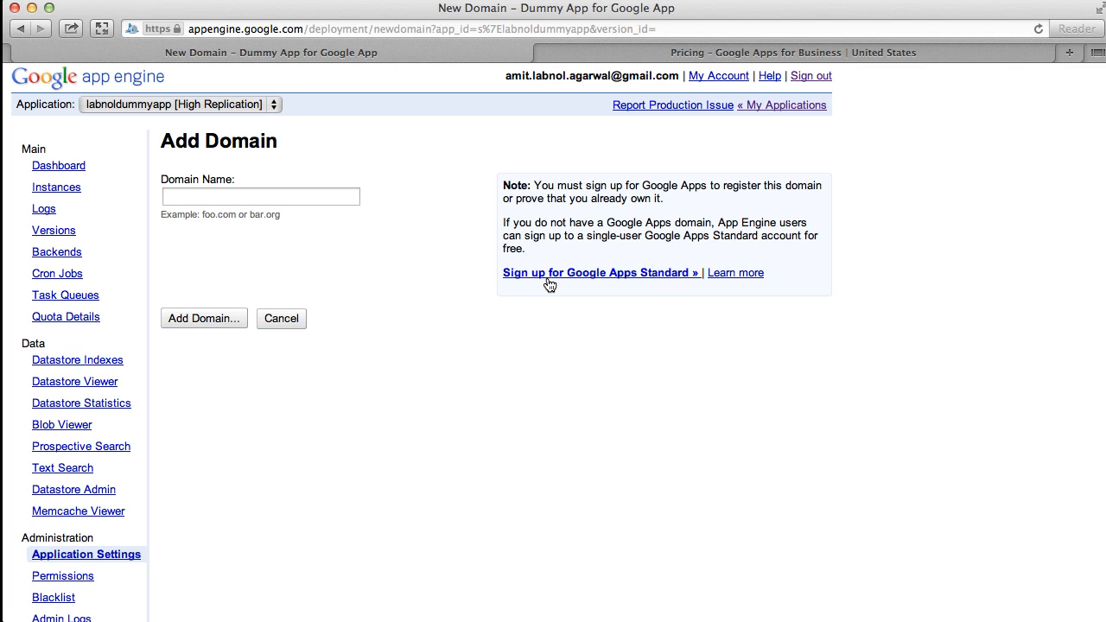
# Bring up the "Sign up for Google Apps Standard" link in a separate tab.
pyautogui.click(600, 273)
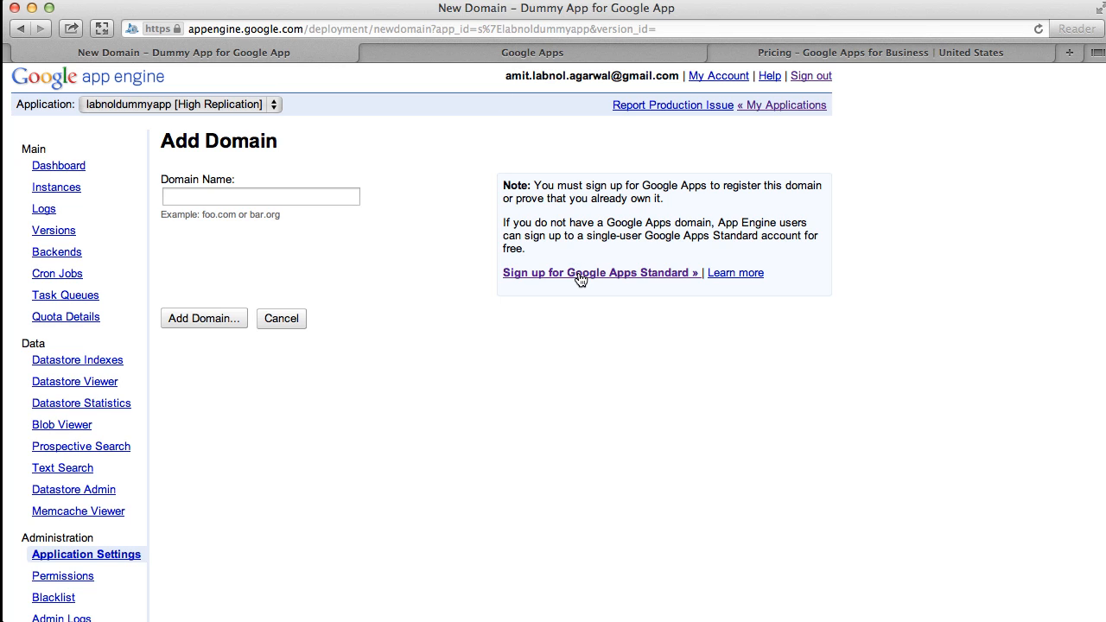
# Copy the Google Apps Standard sign-up link address and paste it into a new tab's address bar.
pyautogui.rightClick(581, 279)
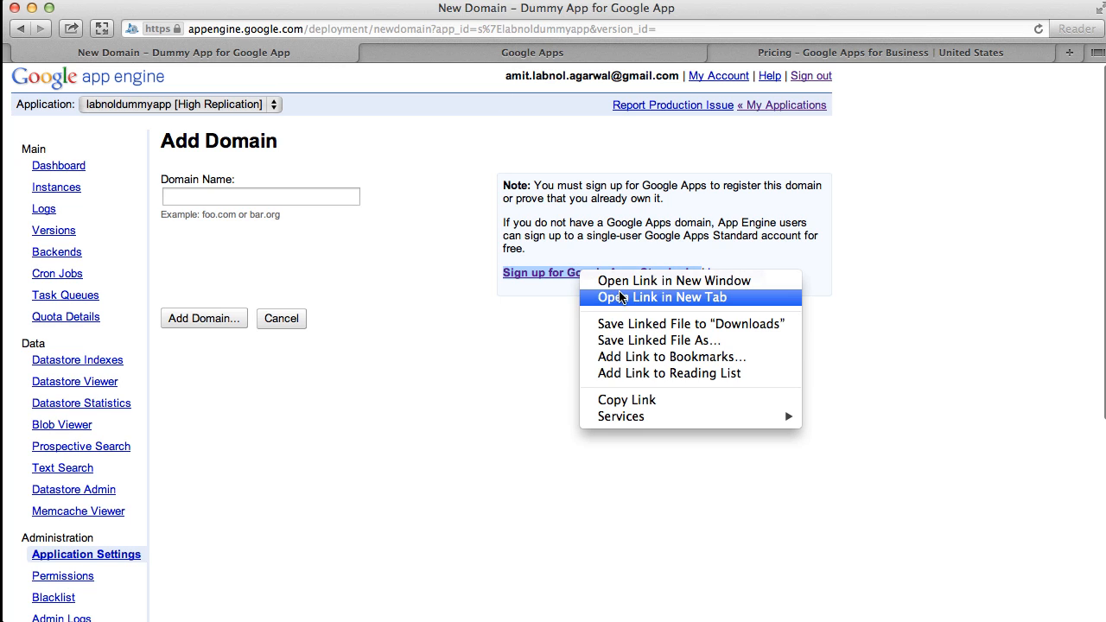
pyautogui.moveTo(645, 399)
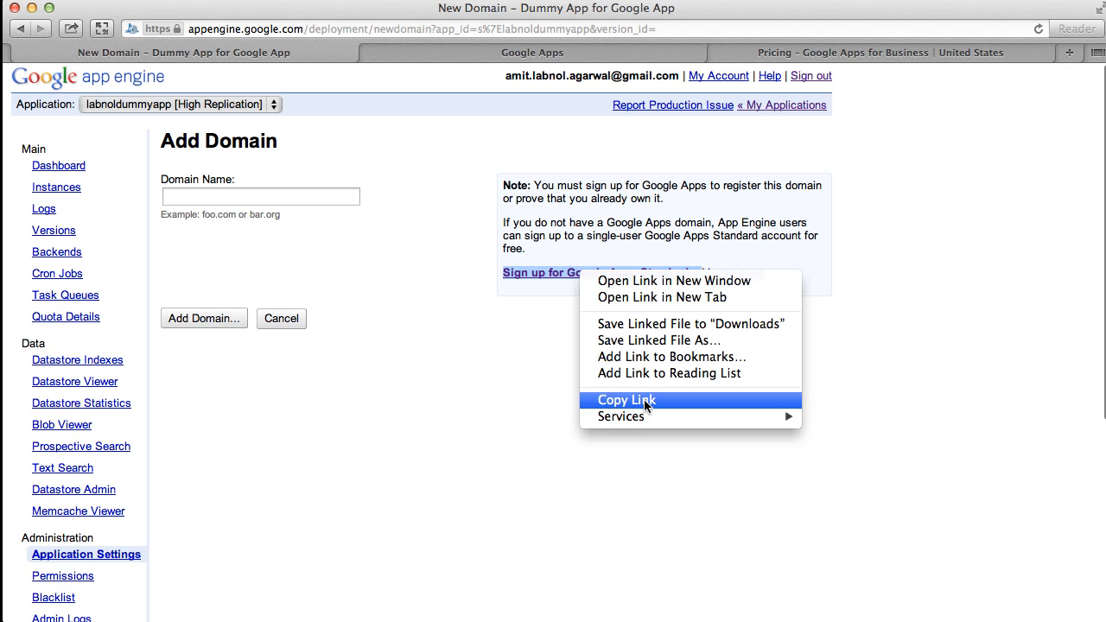
pyautogui.click(626, 399)
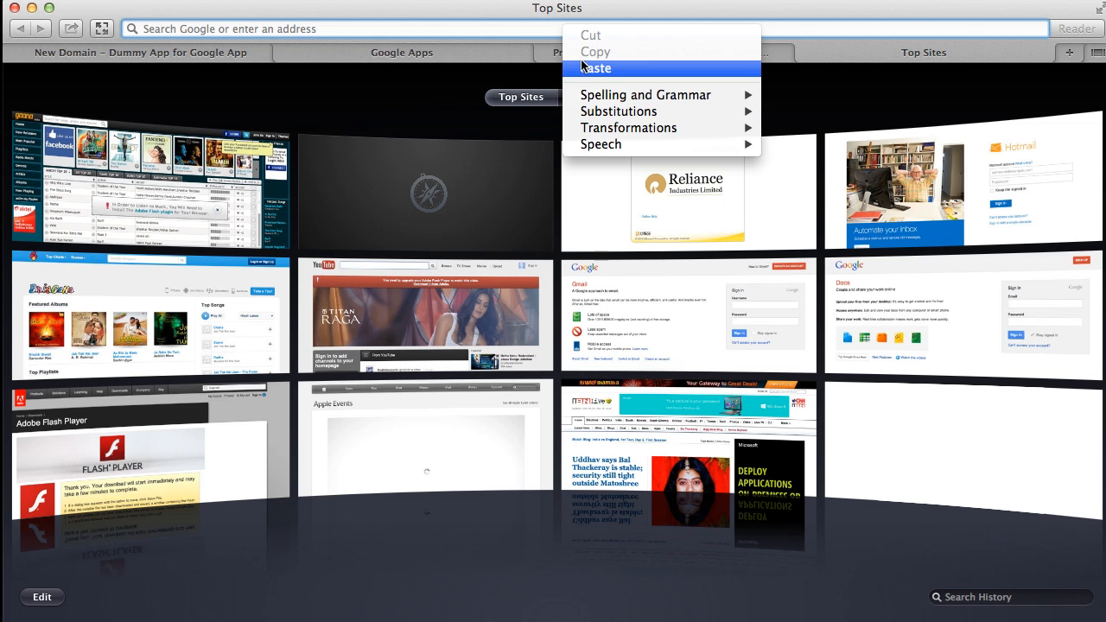
pyautogui.click(598, 68)
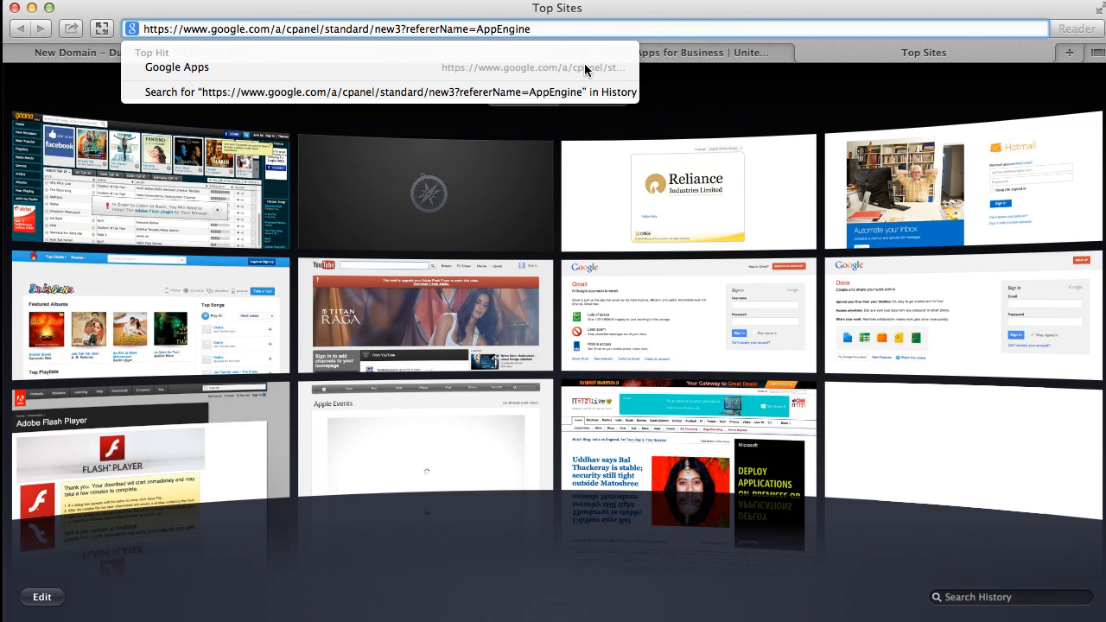